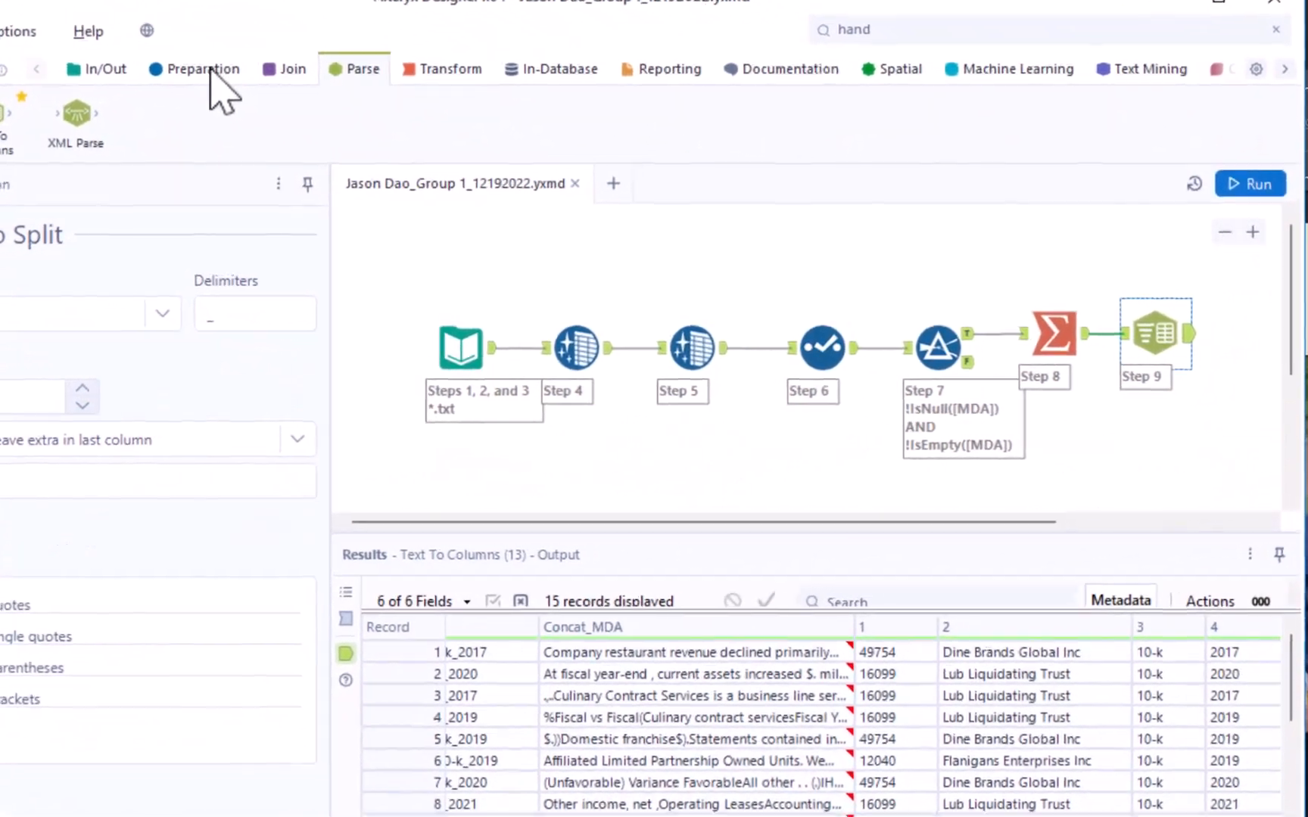
- Add a Select tool after Step 9 and show its field list (FileName, Concat_MDA, fields 1–4)
left_click(205, 69)
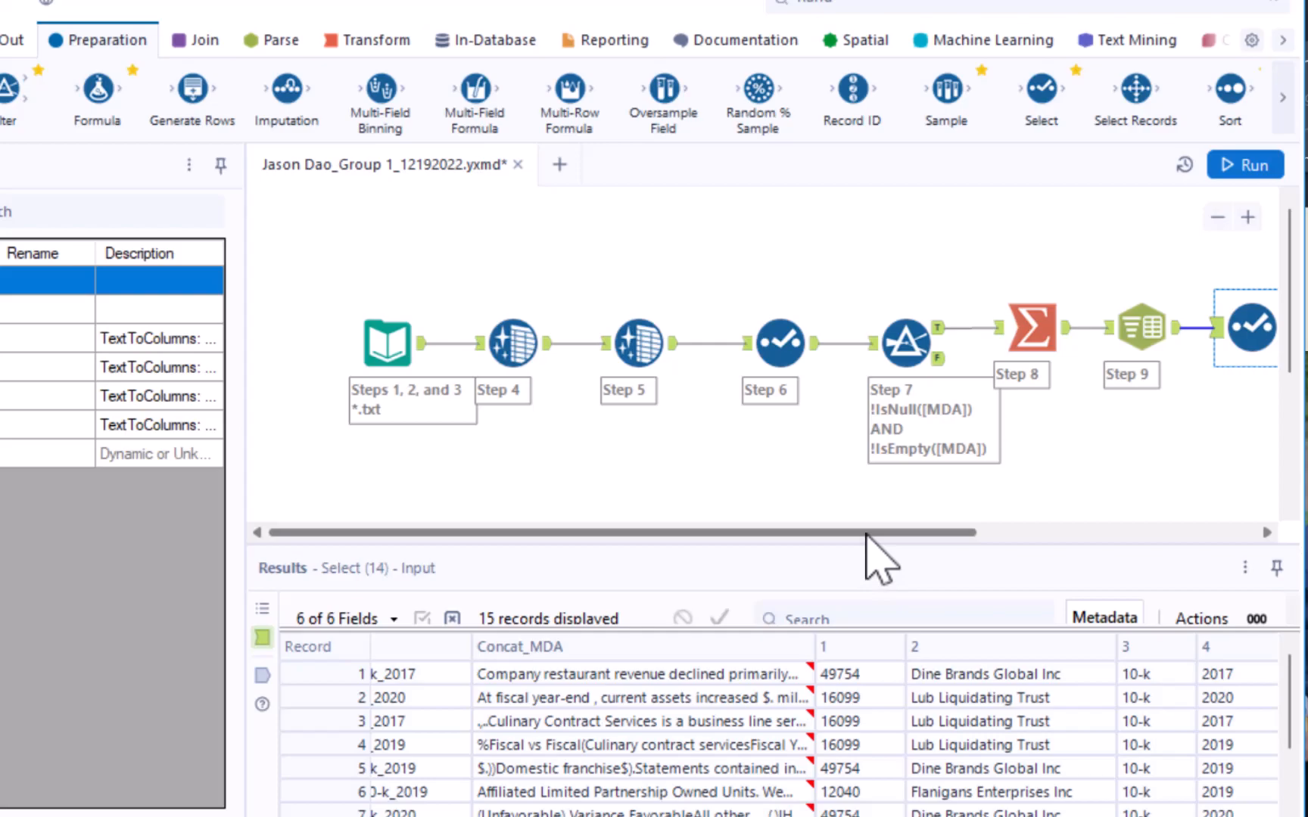
left_click(867, 533)
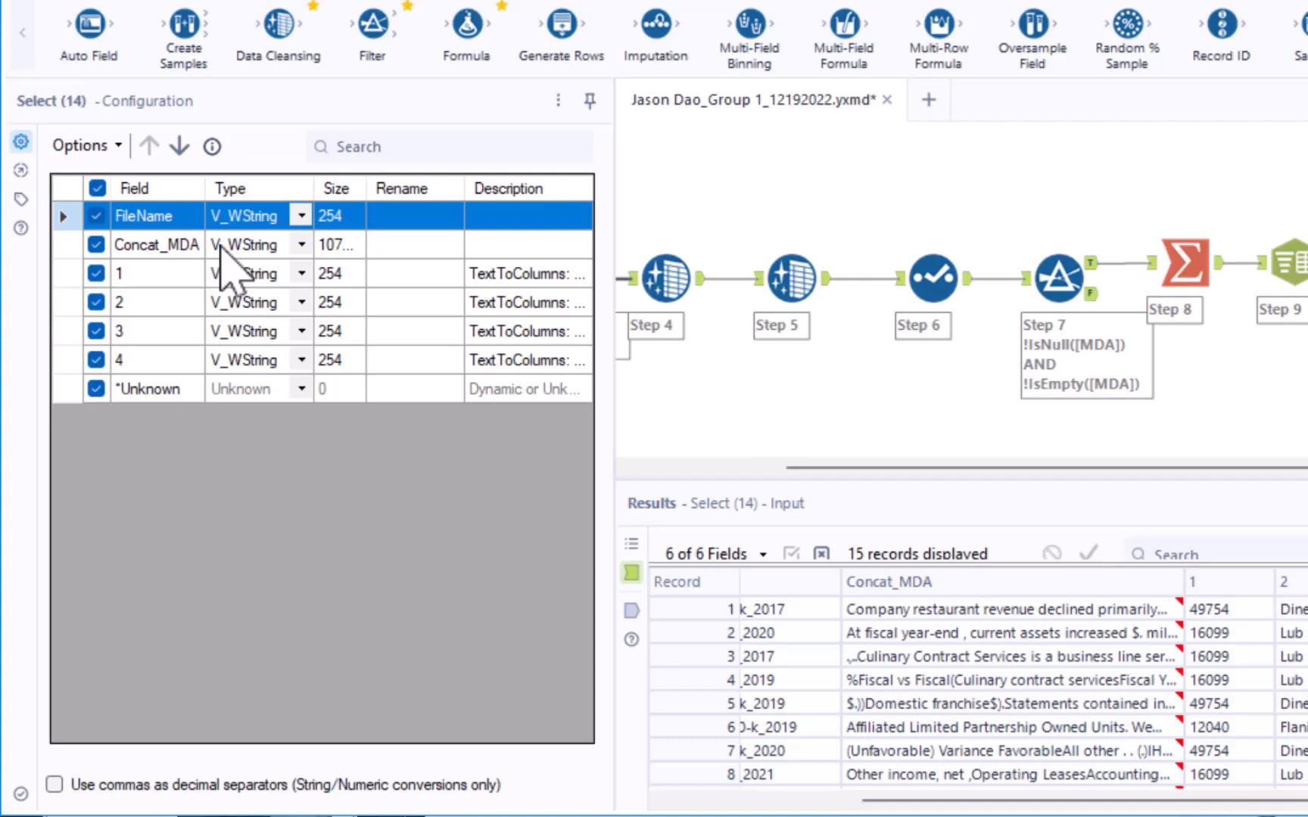
mouse_move(202, 276)
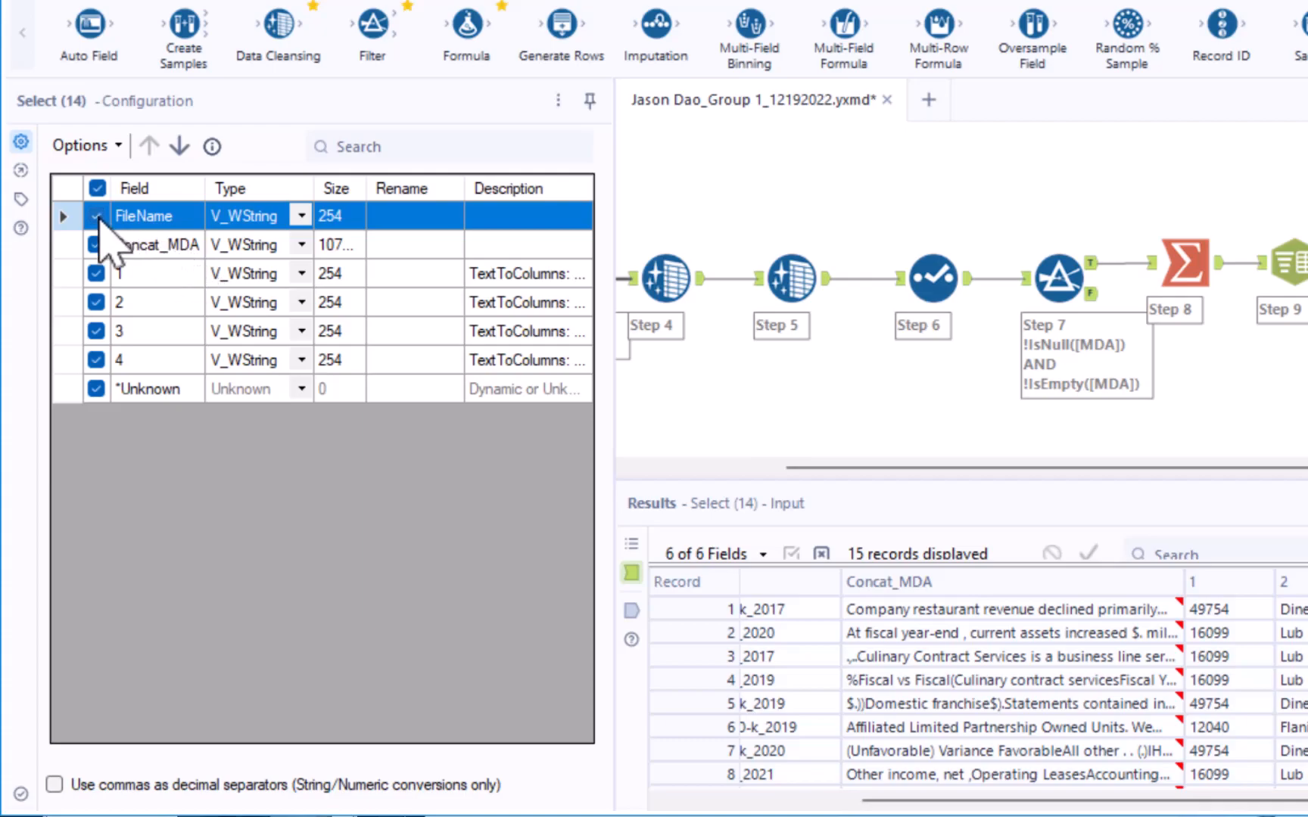
- Deselect FileName and move Concat_MDA down below field 4
left_click(97, 215)
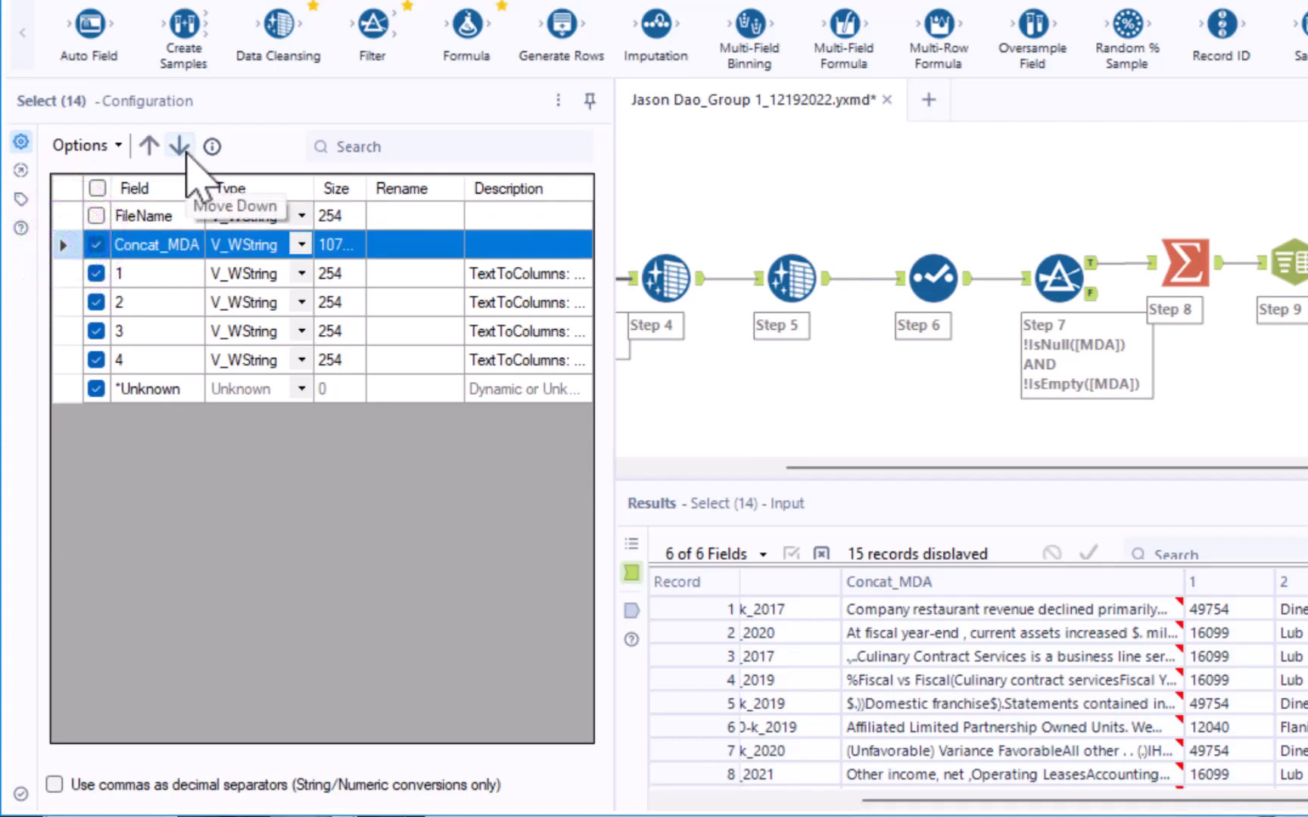
left_click(180, 145)
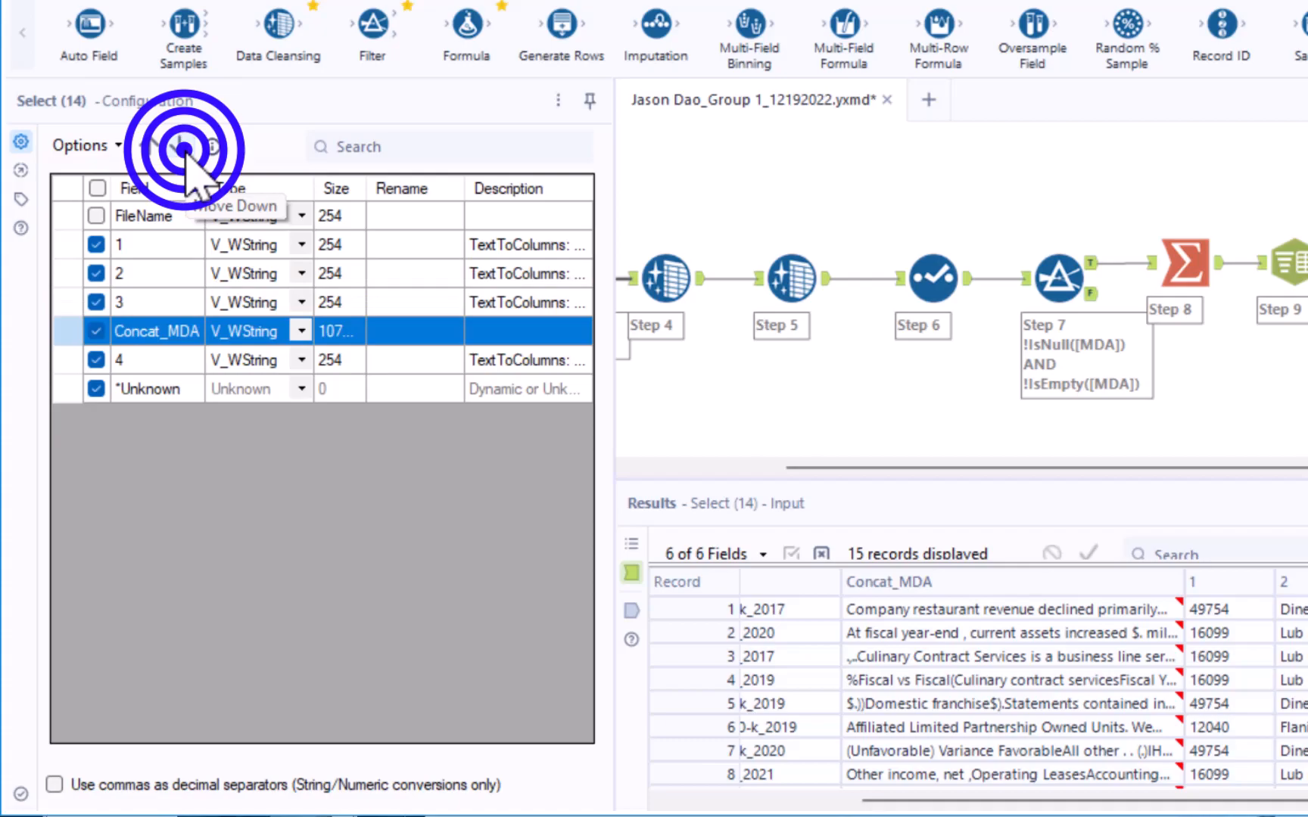
left_click(180, 147)
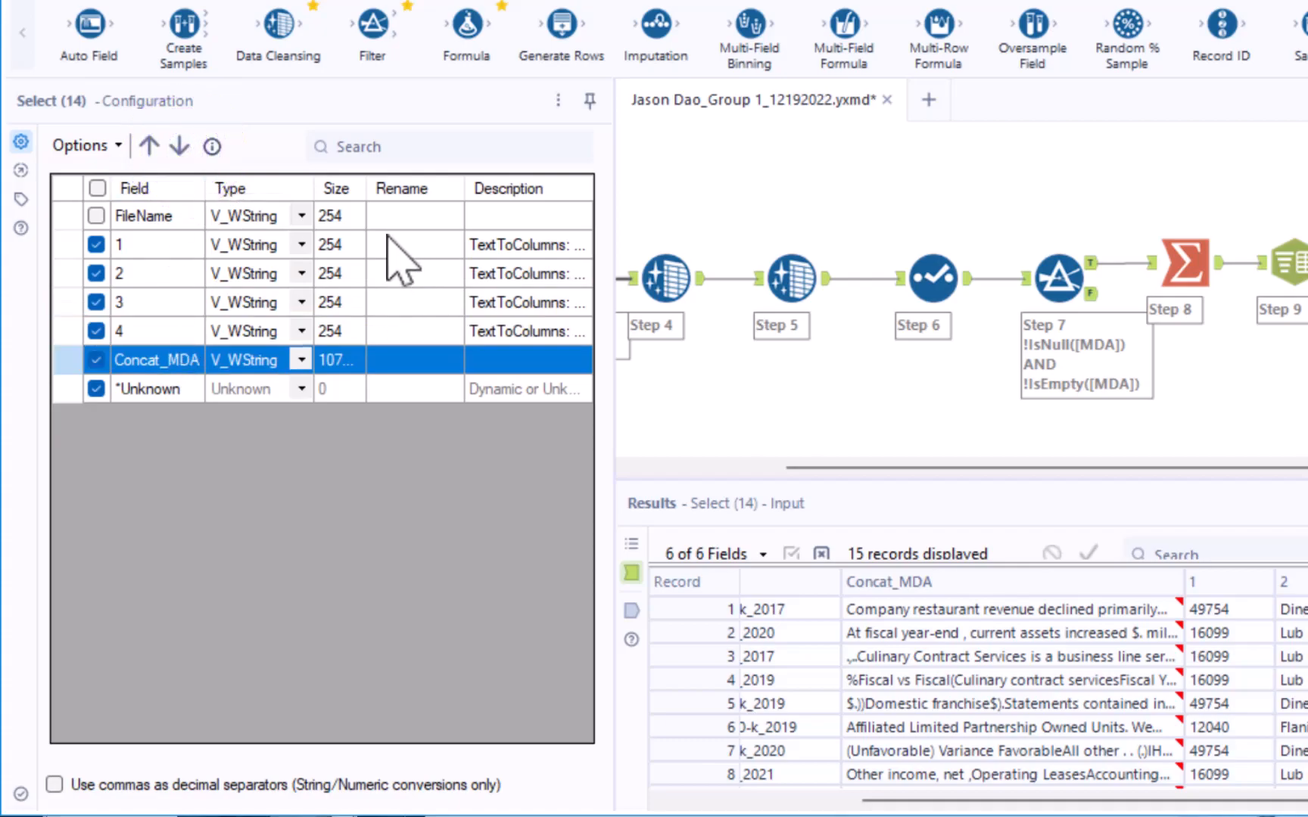
- Rename fields 1–4 to CIK, Company Name, Form and Fiscal Year End
left_click(401, 245)
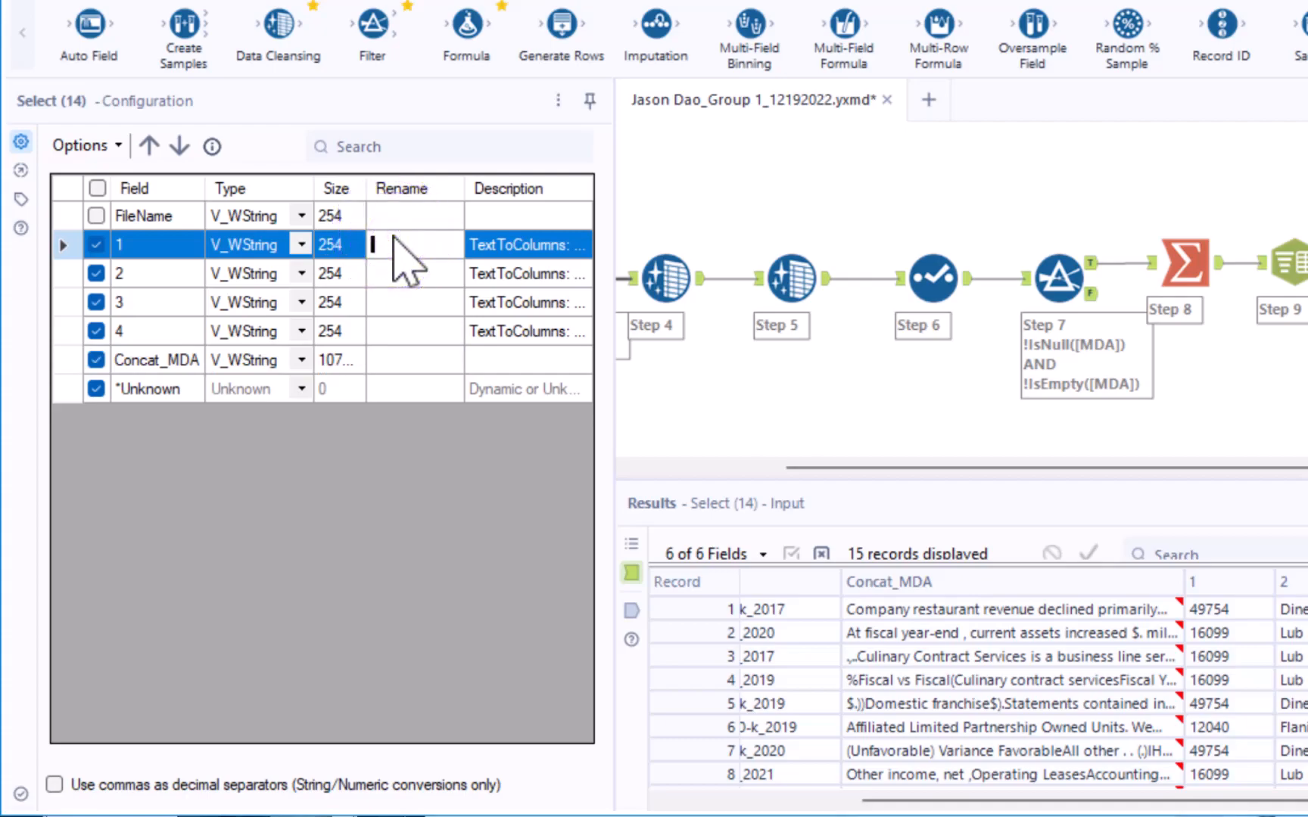
type("CIK")
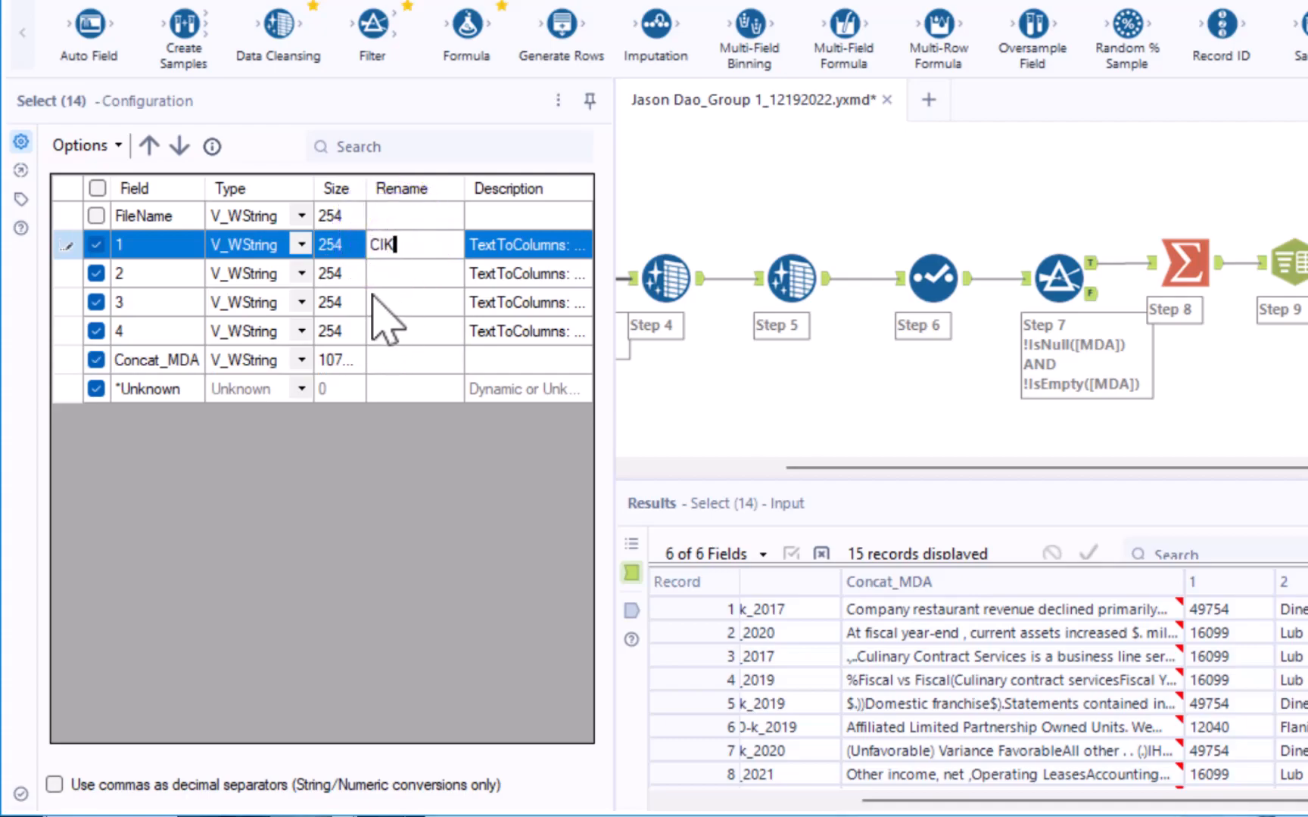
type("Compl")
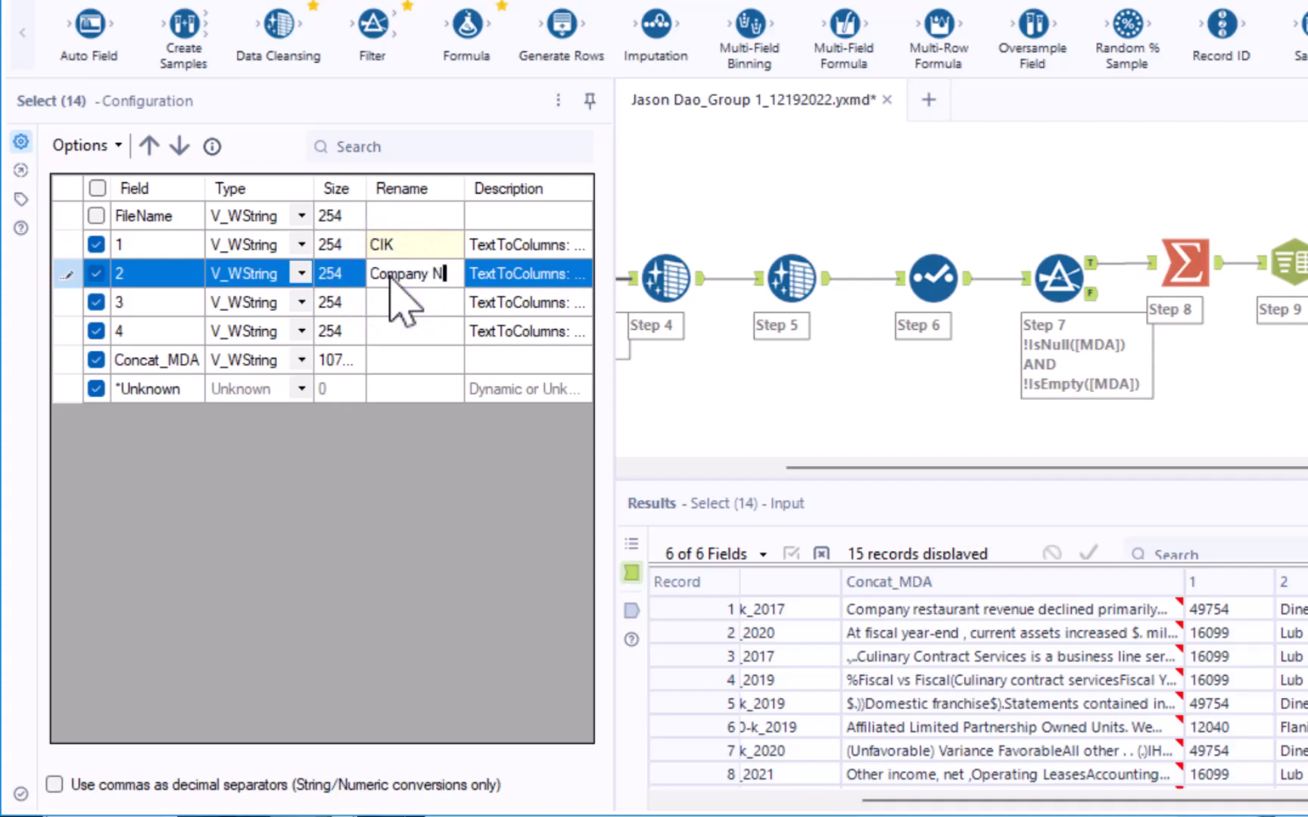
left_click(395, 303)
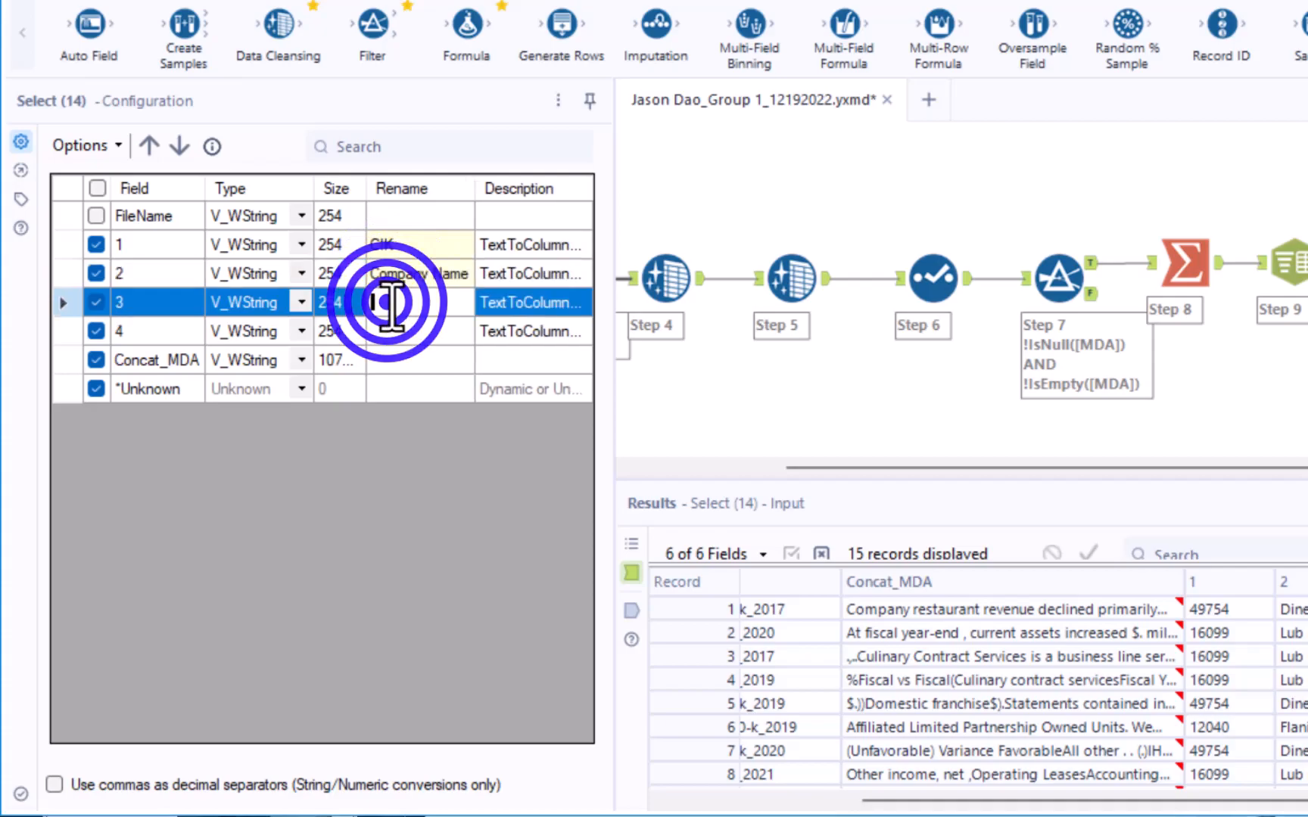
type("Form")
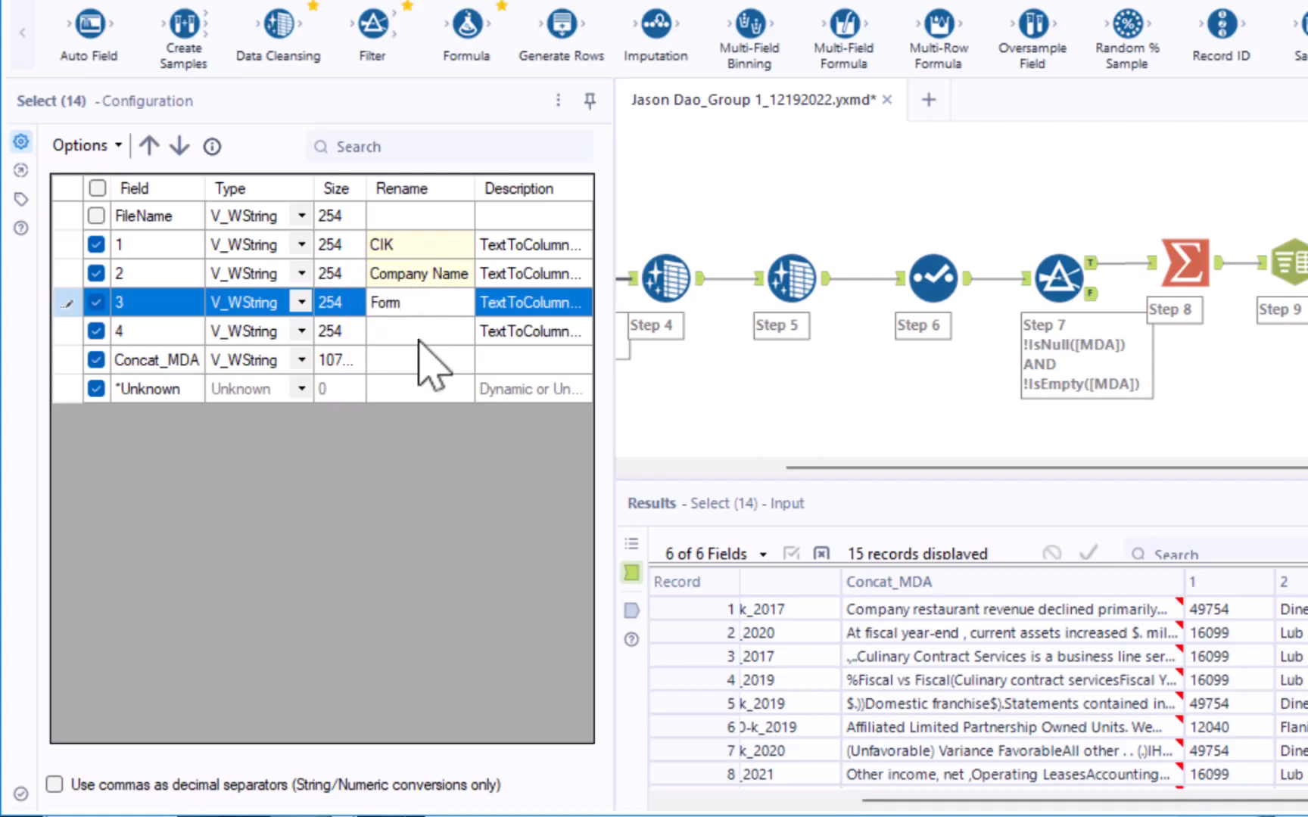
type("Fiscal Year End")
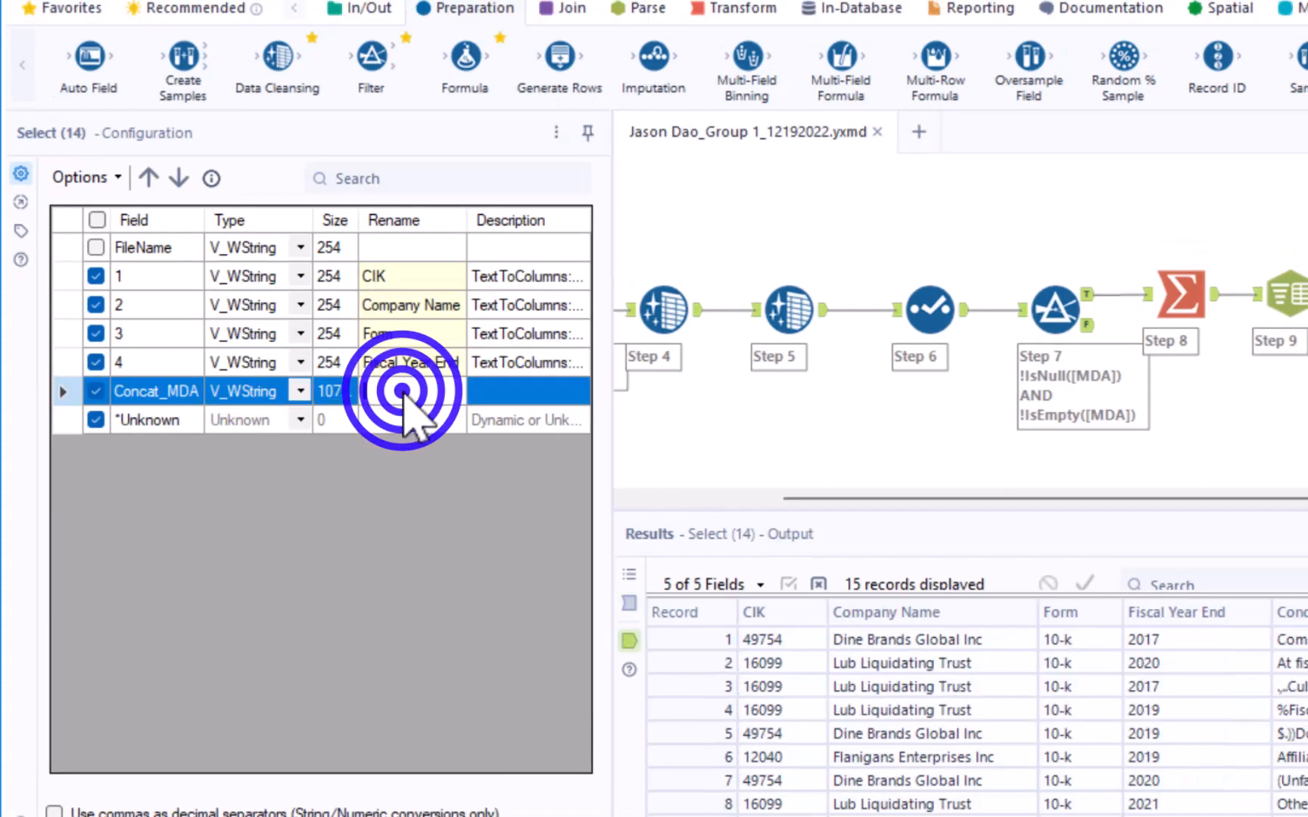
- Rename Concat_MDA to MDA and run the workflow, dismissing the completion message
left_click(412, 390)
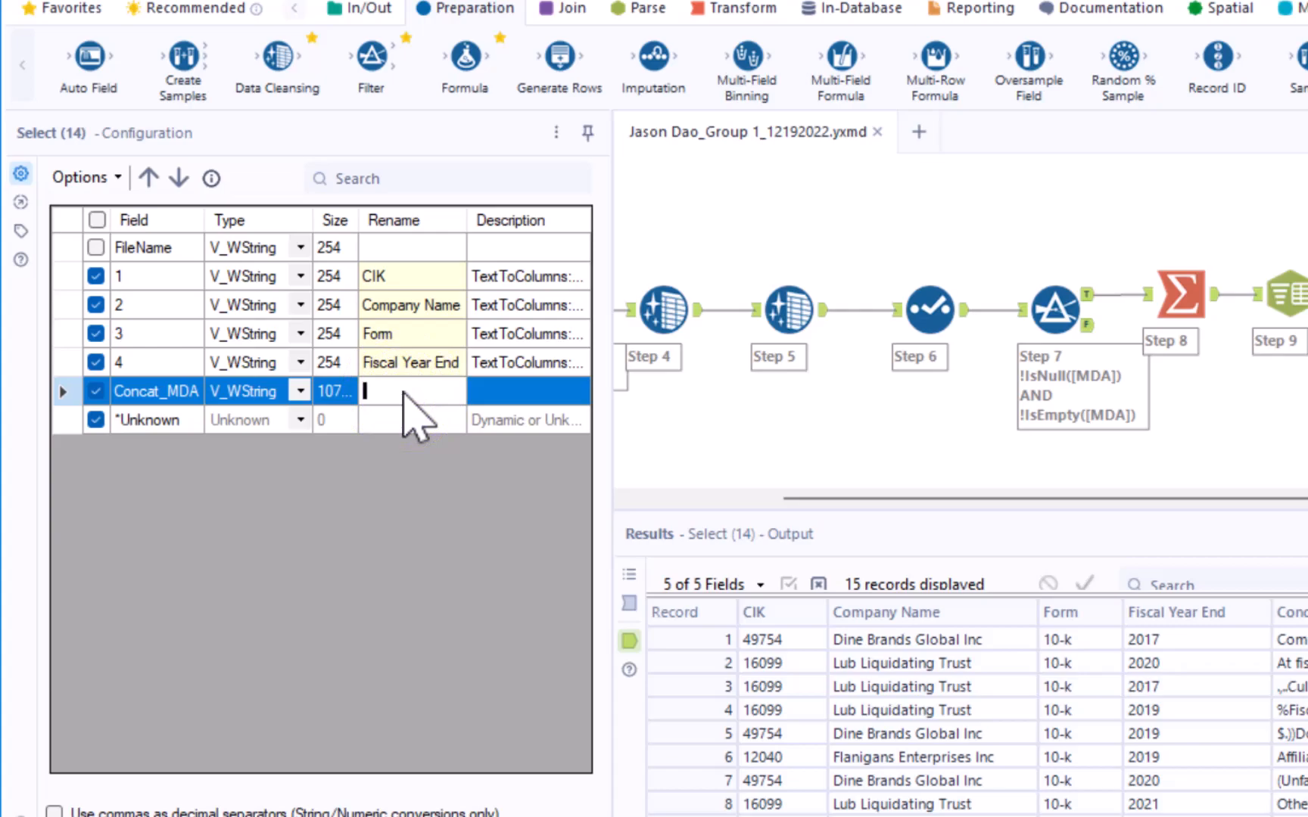
type("MDA")
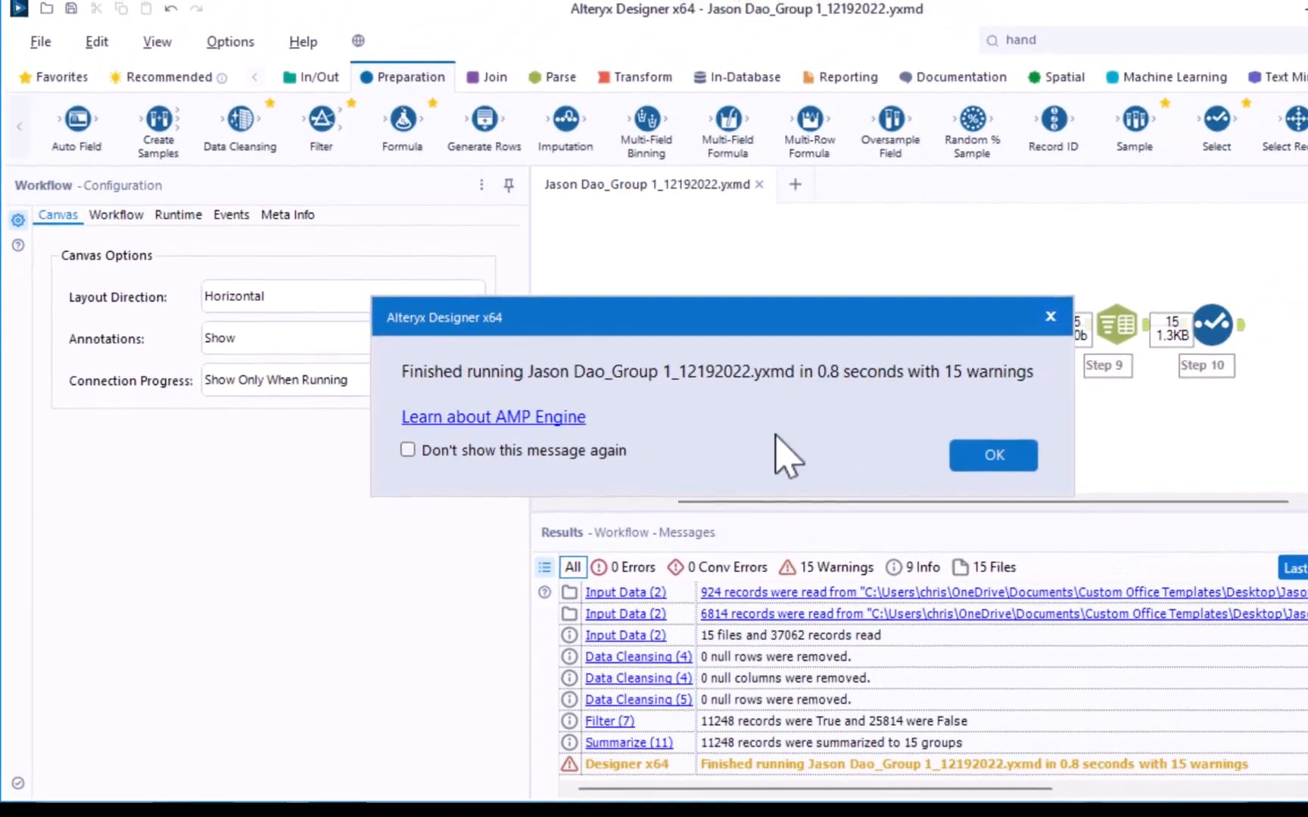
left_click(993, 456)
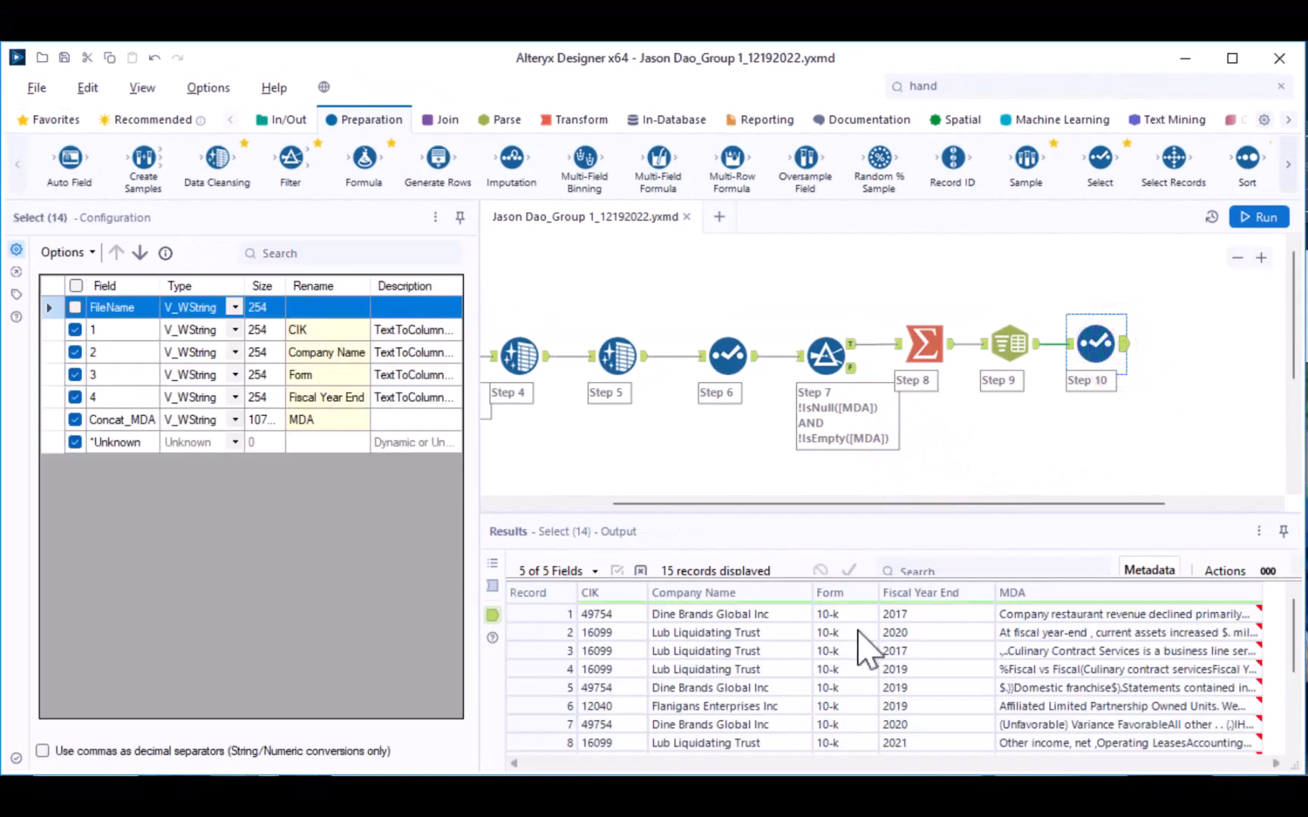
mouse_move(628, 720)
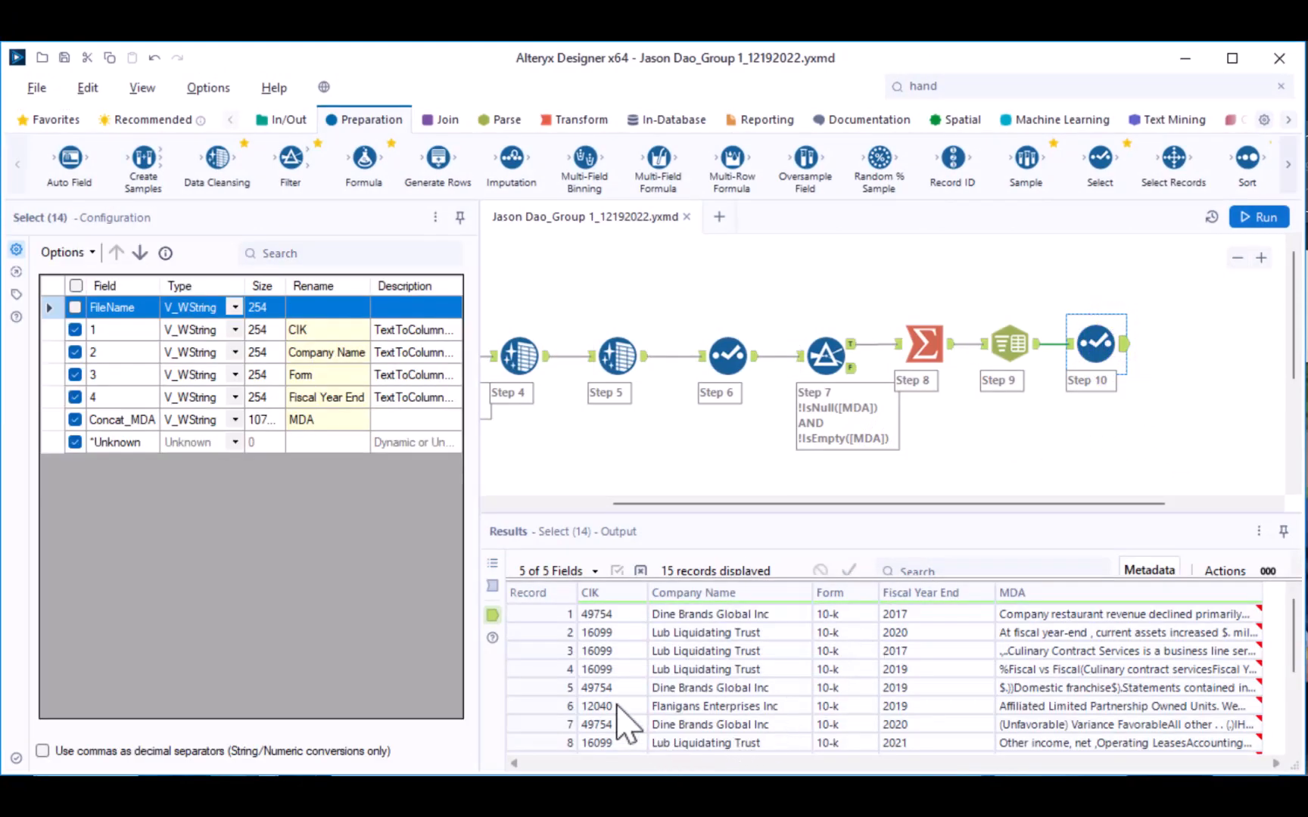
mouse_move(956, 745)
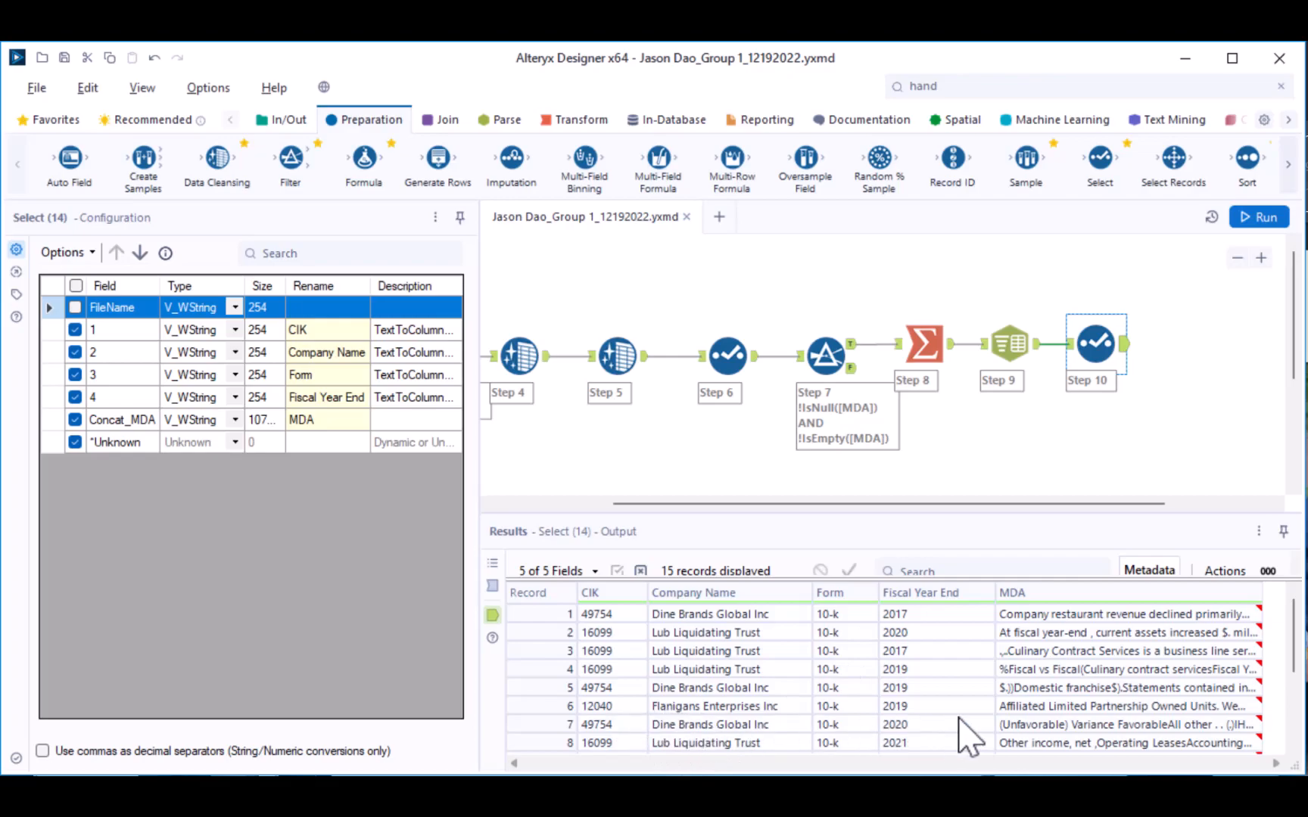
mouse_move(1173, 735)
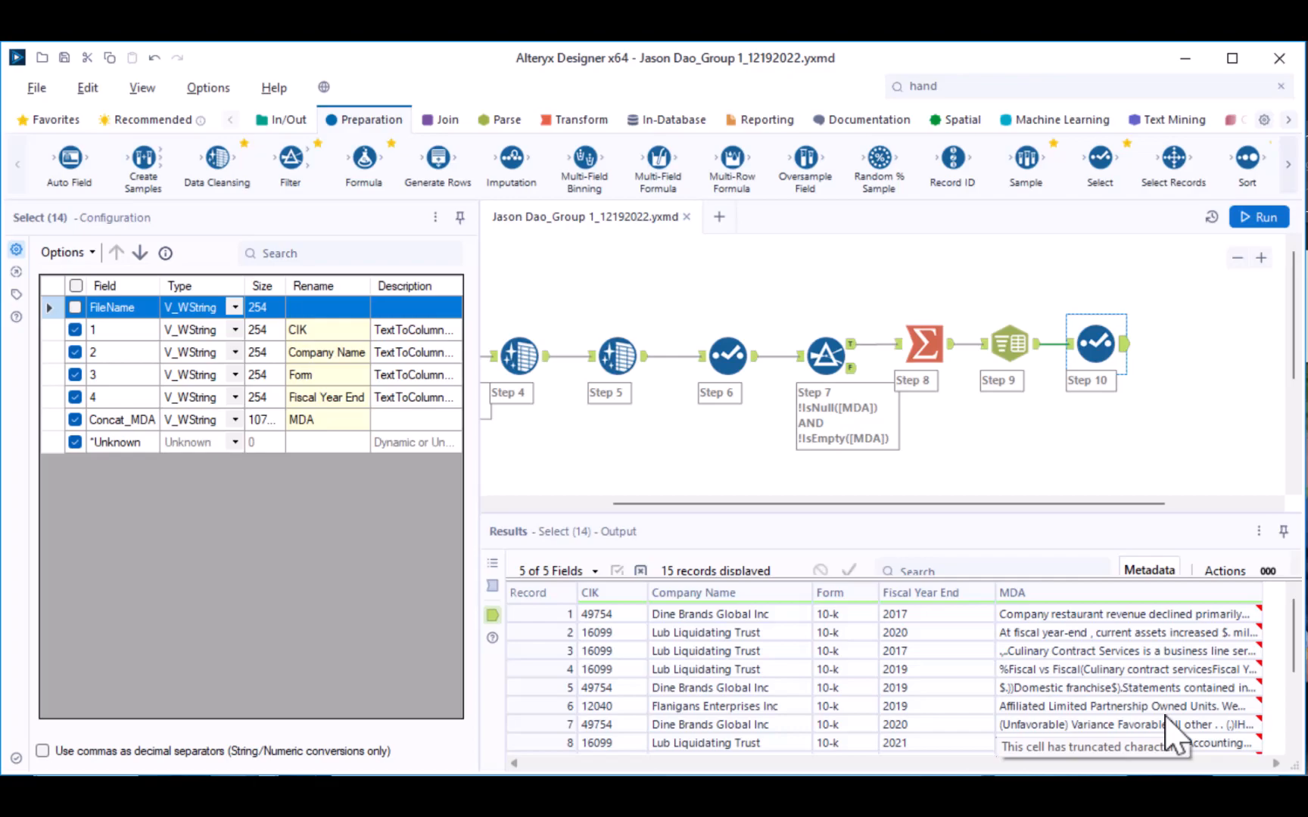
mouse_move(734, 643)
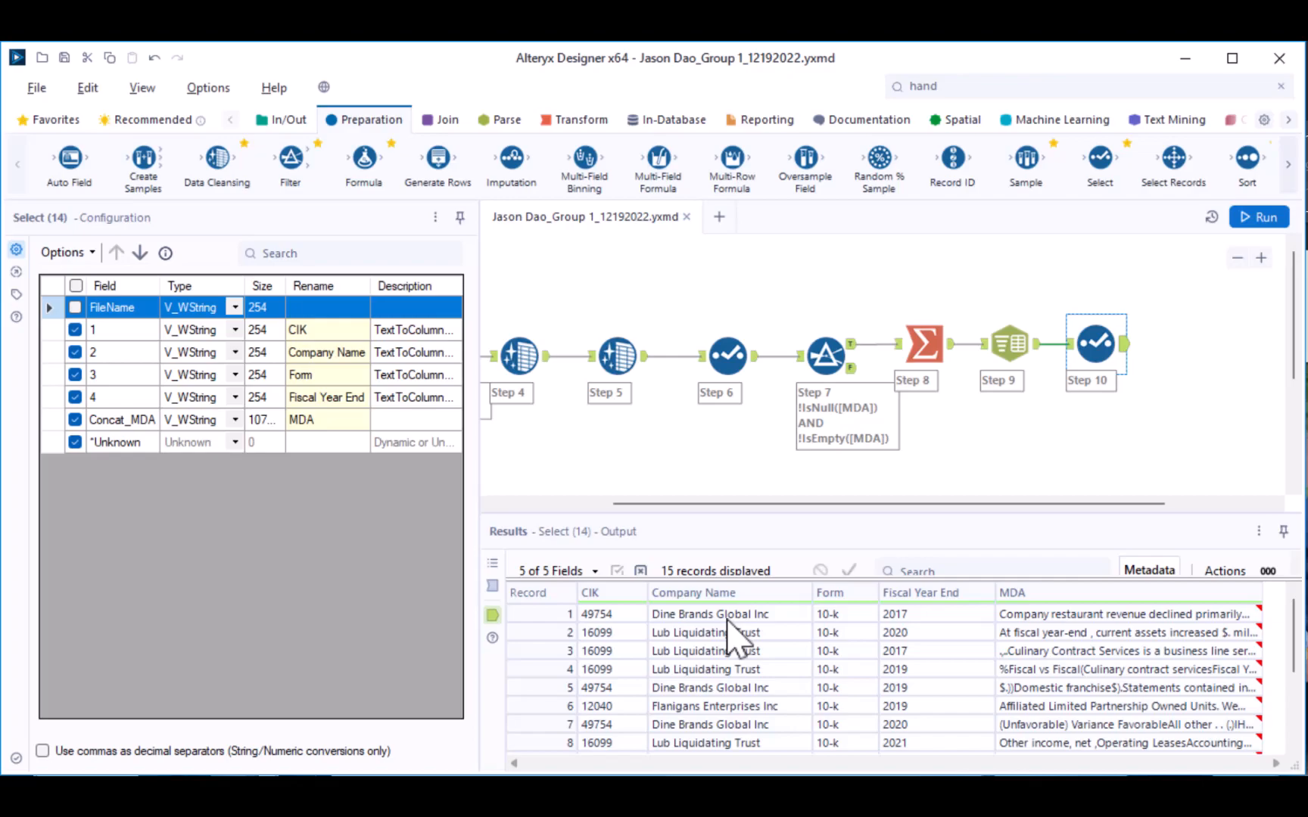
mouse_move(684, 633)
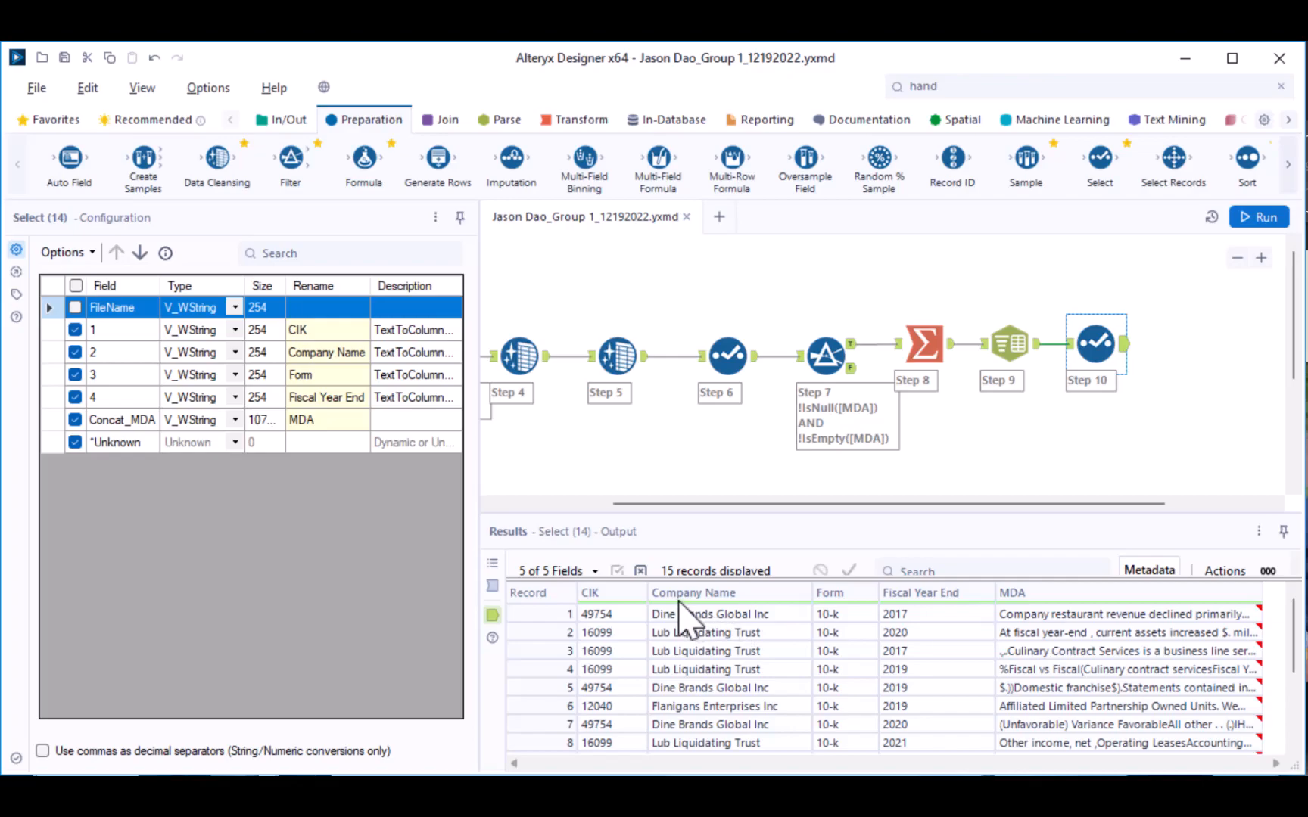